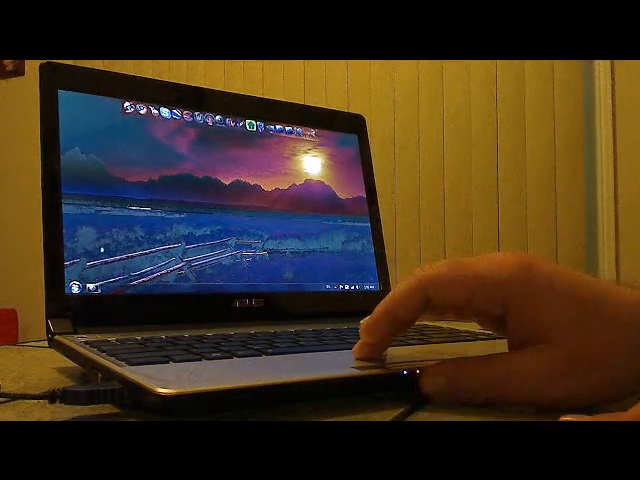
Open the Windows 7 Start menu to browse pinned programs and system folders.
click(75, 288)
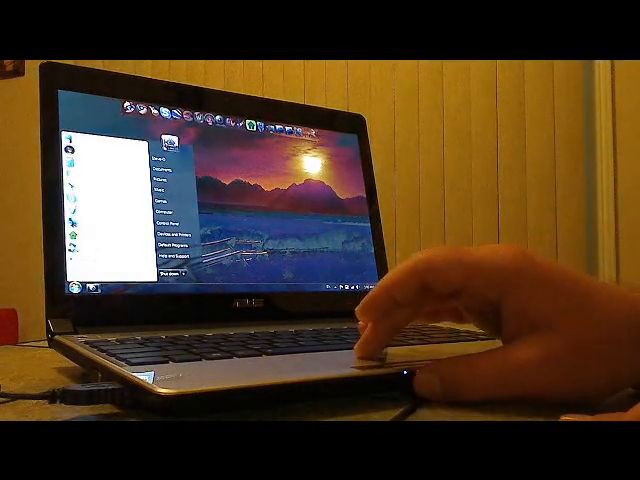